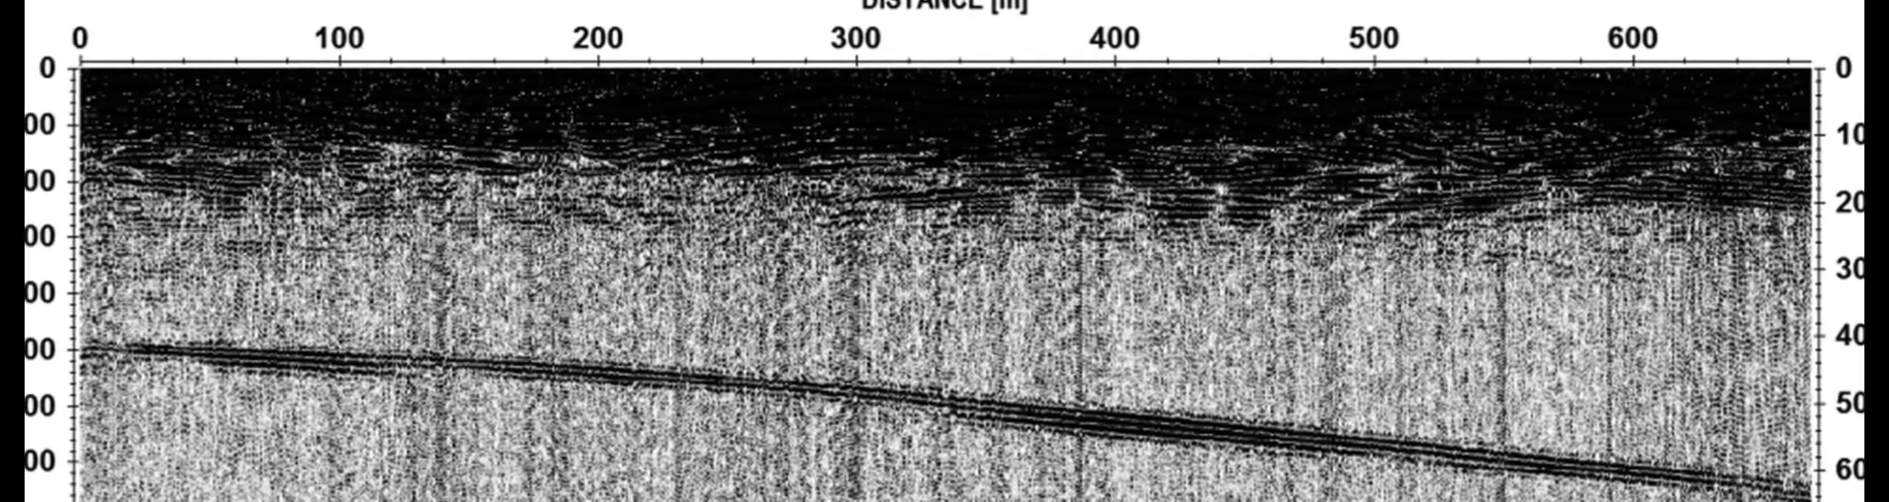
{"action": "scroll", "scroll_direction": "down", "scroll_amount": 3}
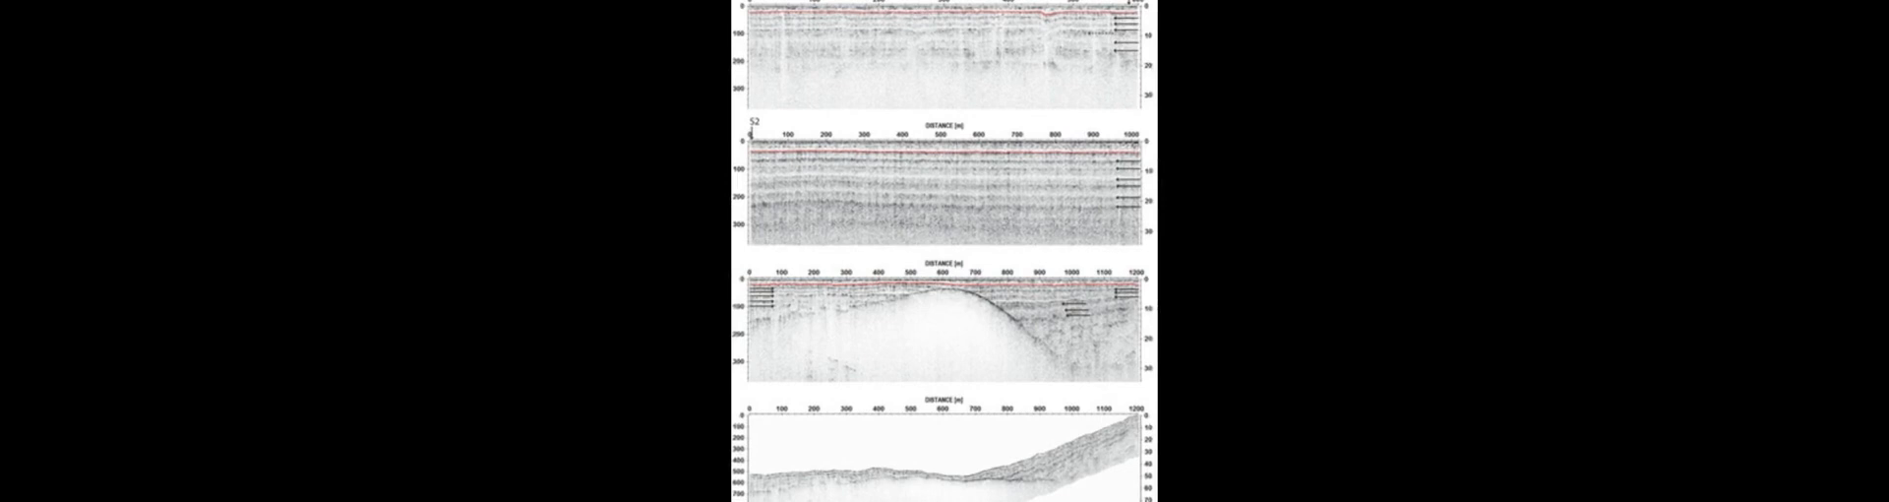
{"action": "scroll", "scroll_direction": "down", "scroll_amount": 3}
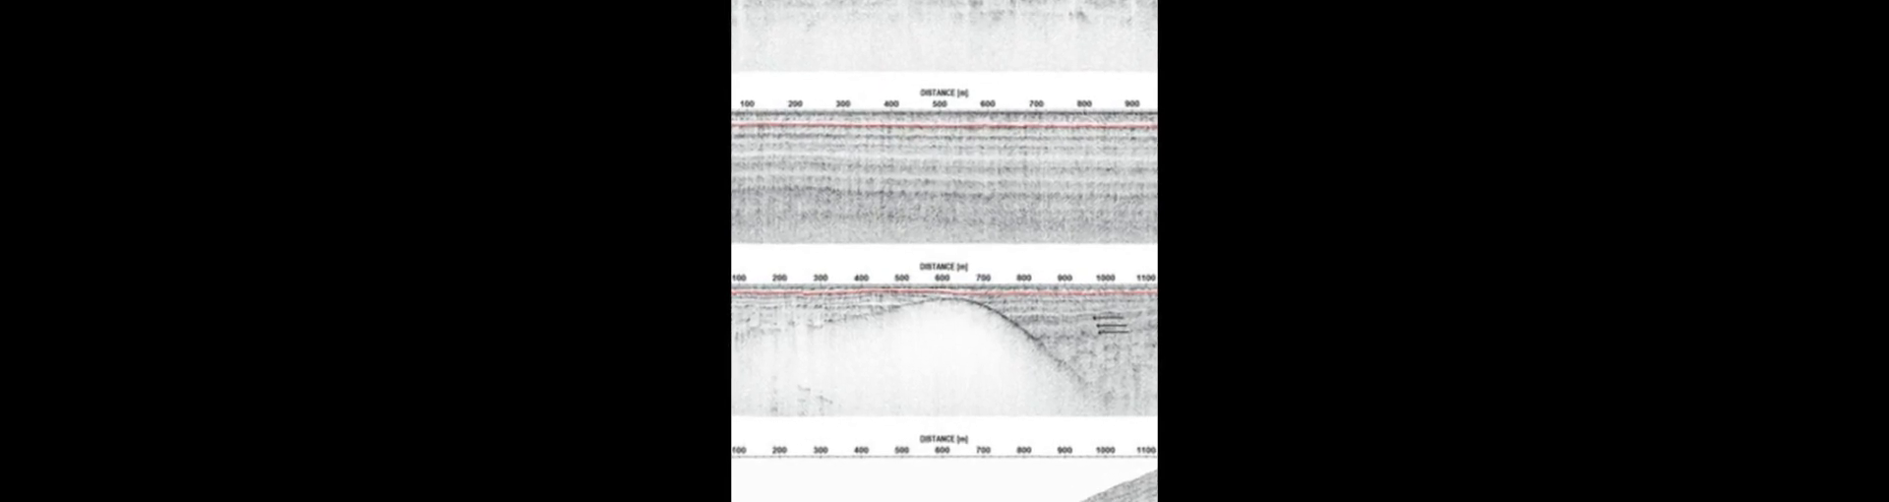
{"action": "scroll", "scroll_direction": "down", "scroll_amount": 3}
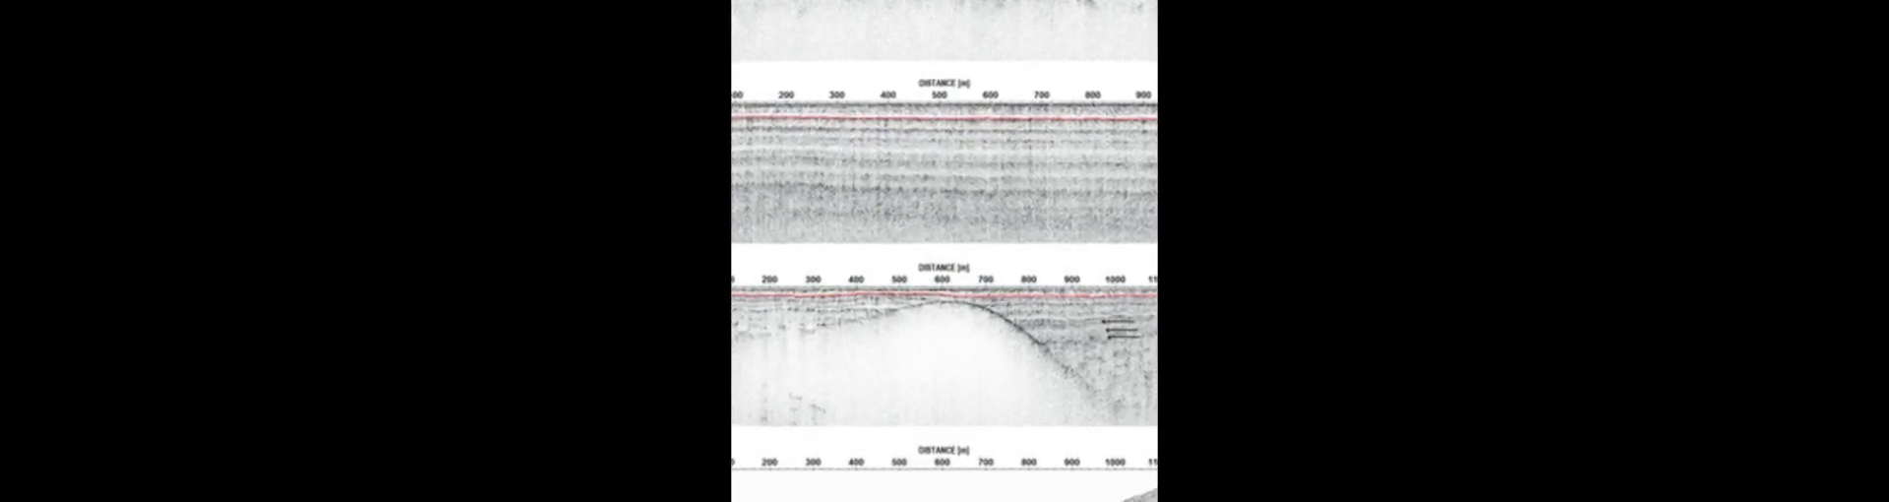